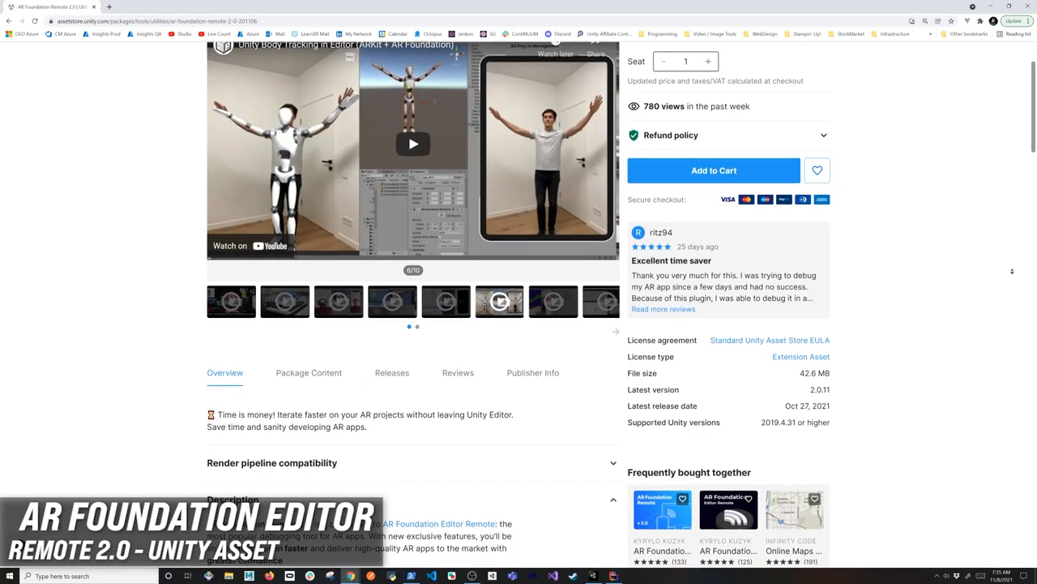
- Deactivate the TestAnimationBase object using its Inspector active checkbox
scroll(down, 3)
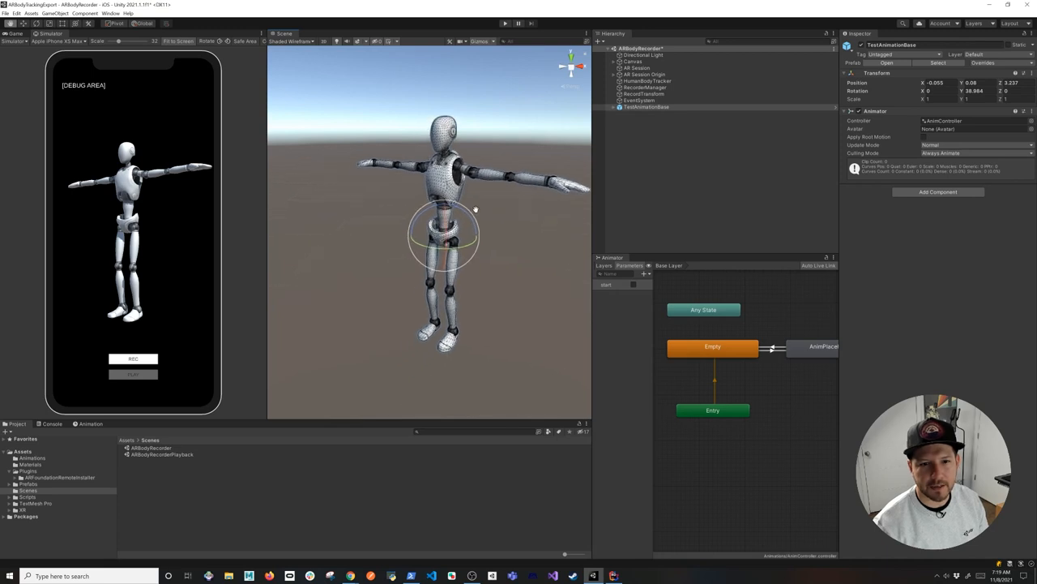
mouse_move(523, 202)
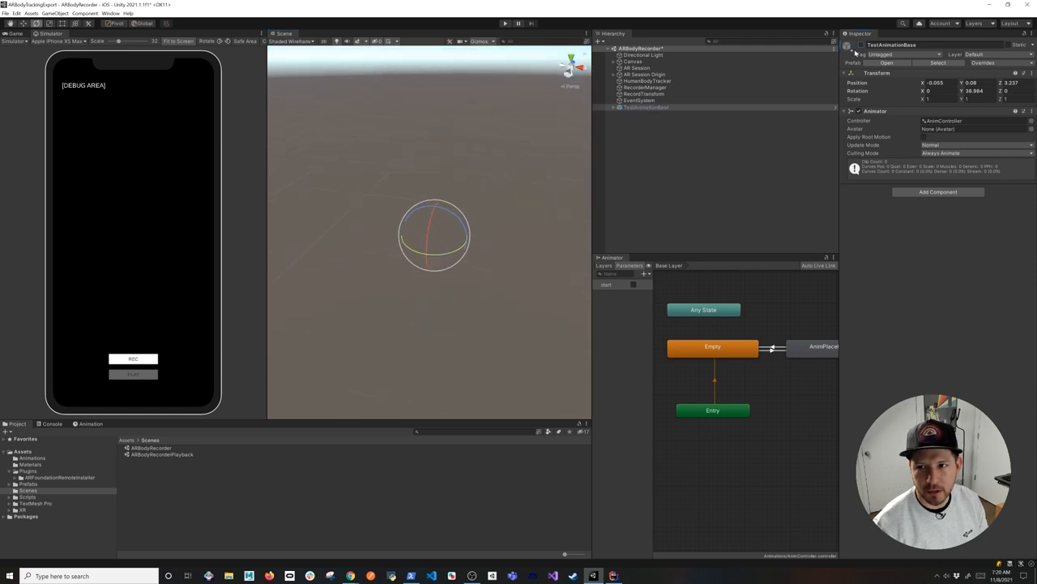
mouse_move(423, 21)
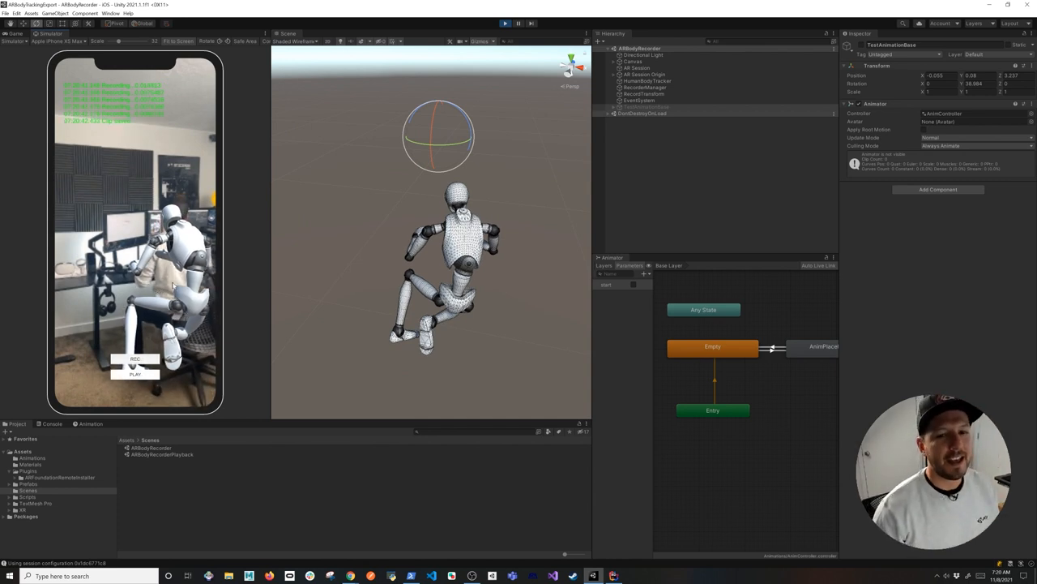
mouse_move(285, 179)
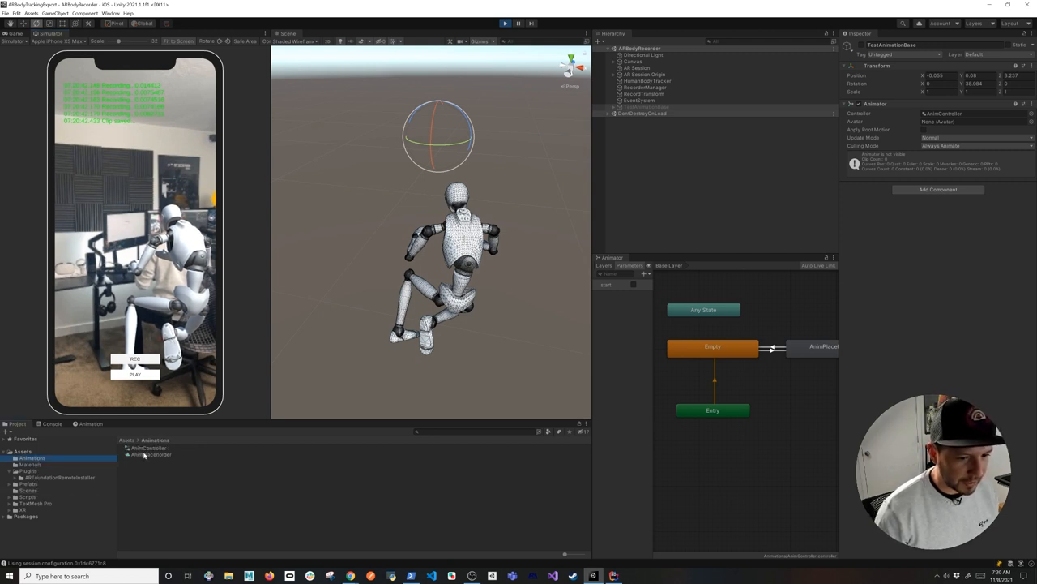
- Inspect AnimController and the recorded AnimPlaceholder clip, then exit play mode
click(146, 448)
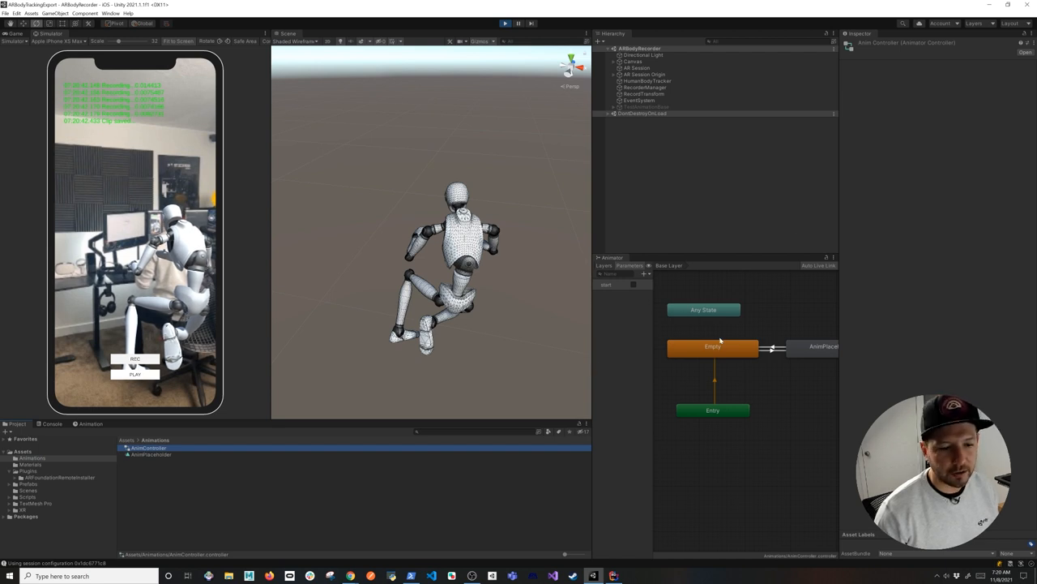
click(150, 453)
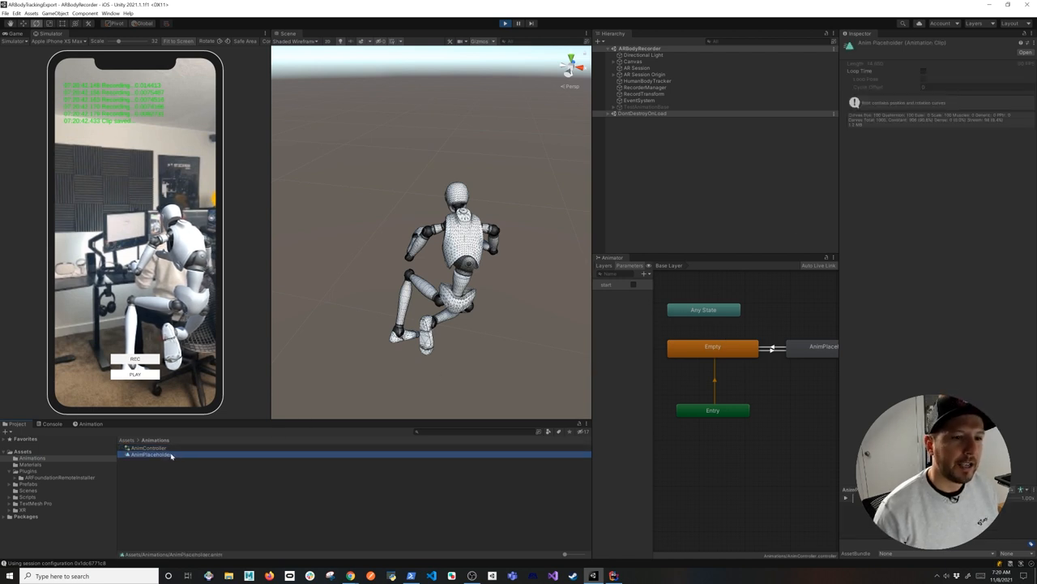
click(135, 368)
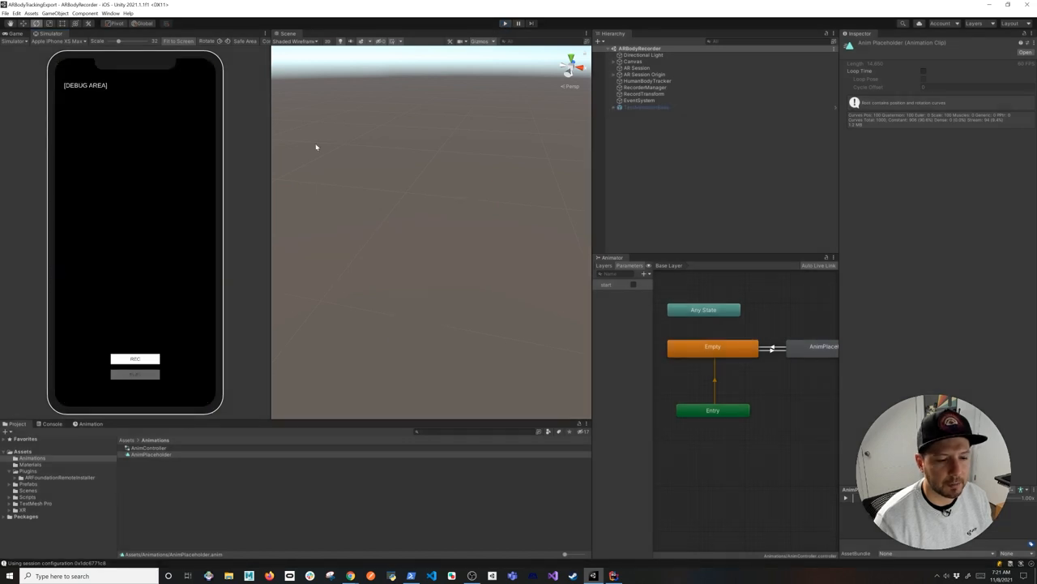
- Open ARBodyRecorderPlayback, select Gound and test-run it, then reopen ARBodyRecorder
click(28, 489)
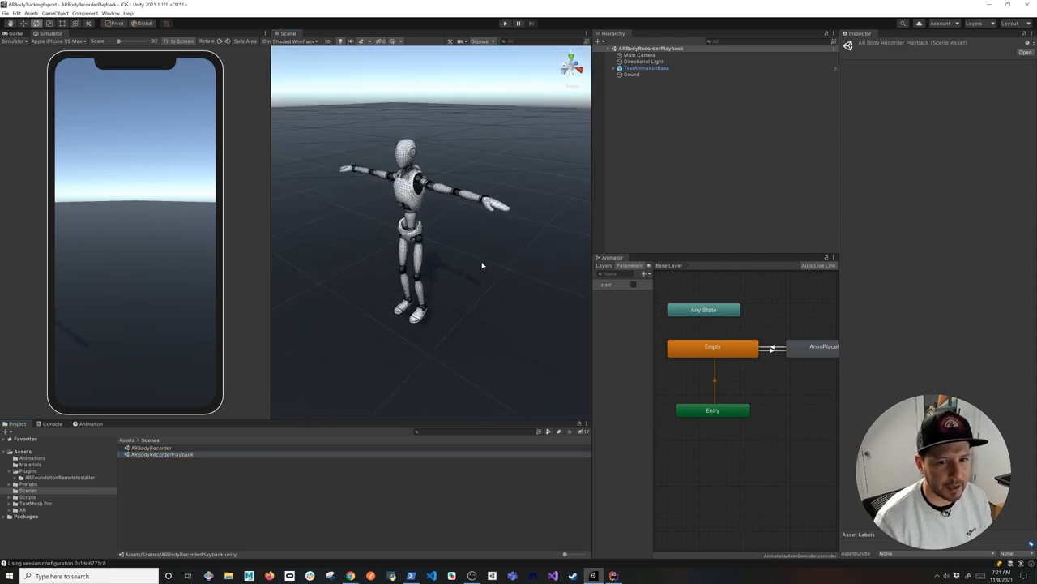
click(632, 74)
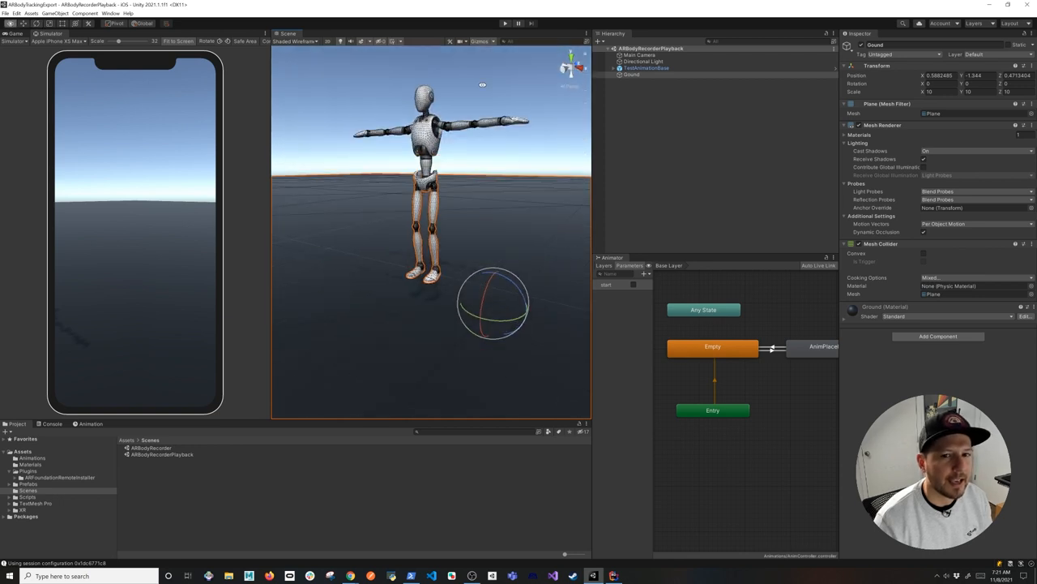
drag(482, 85, 483, 276)
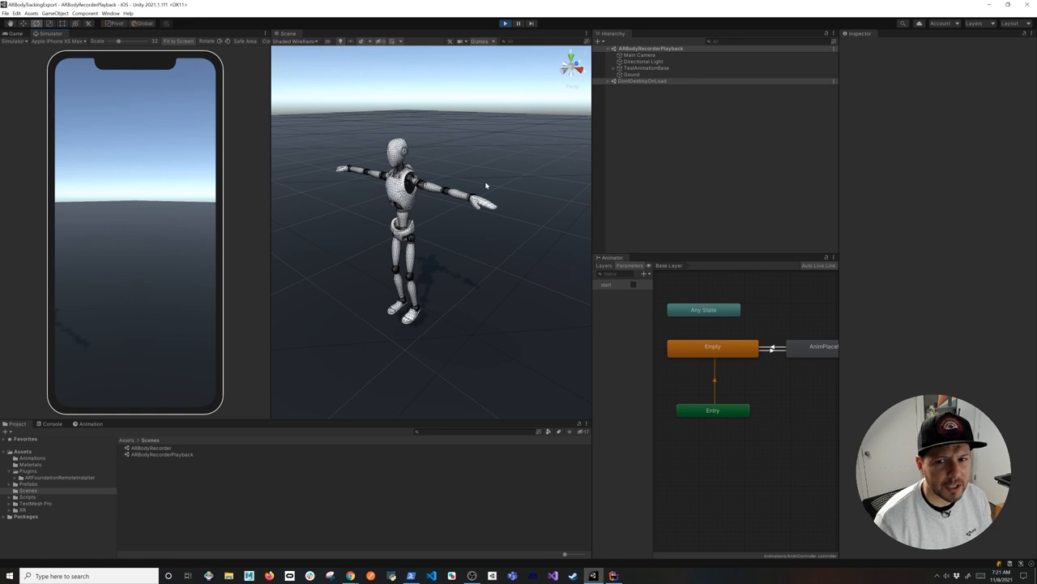
mouse_move(636, 89)
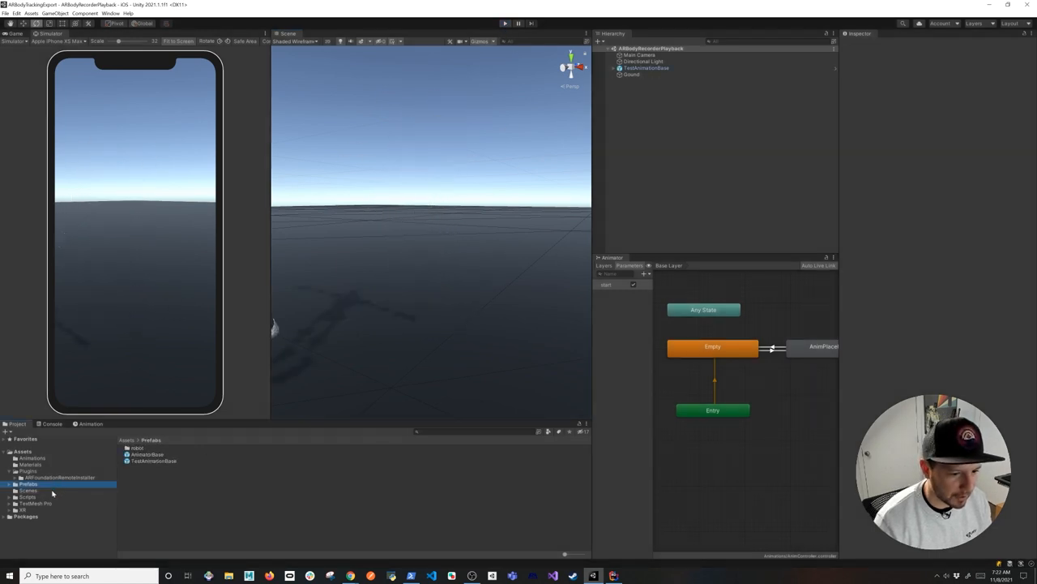
click(29, 489)
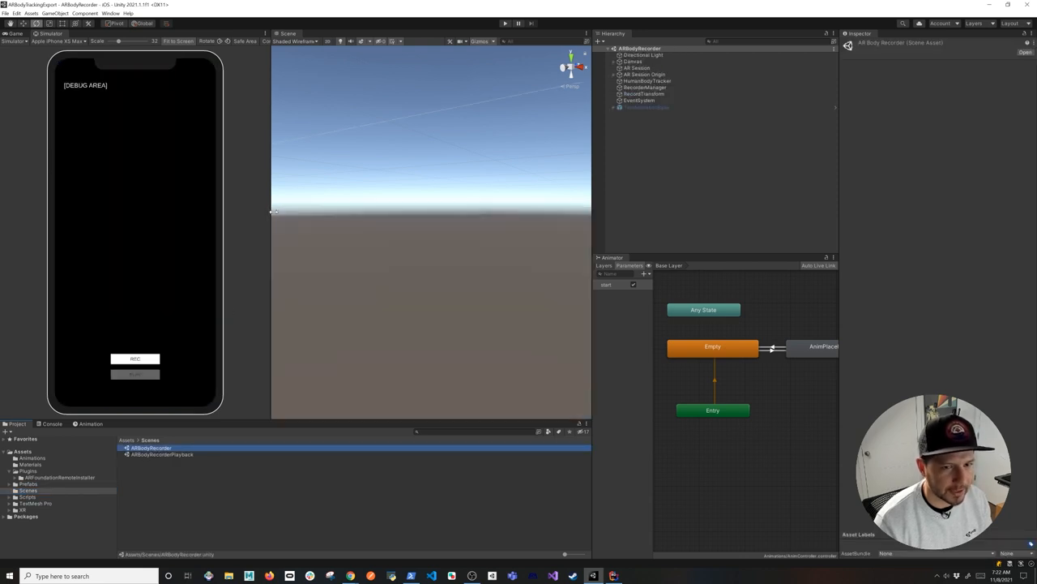
- Enter play mode in ARBodyRecorder so the robot mirrors the live camera feed
click(505, 24)
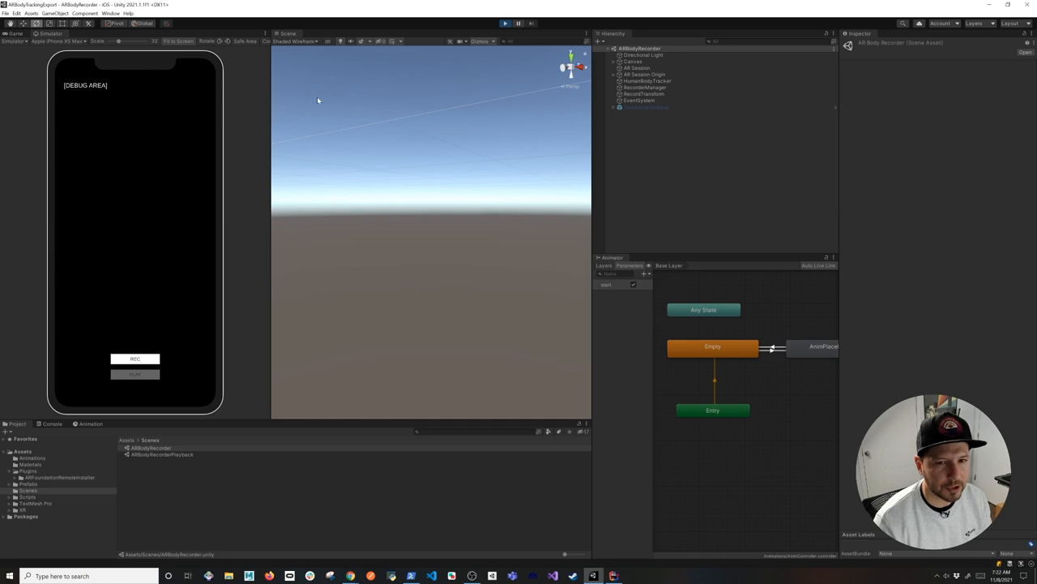
click(505, 22)
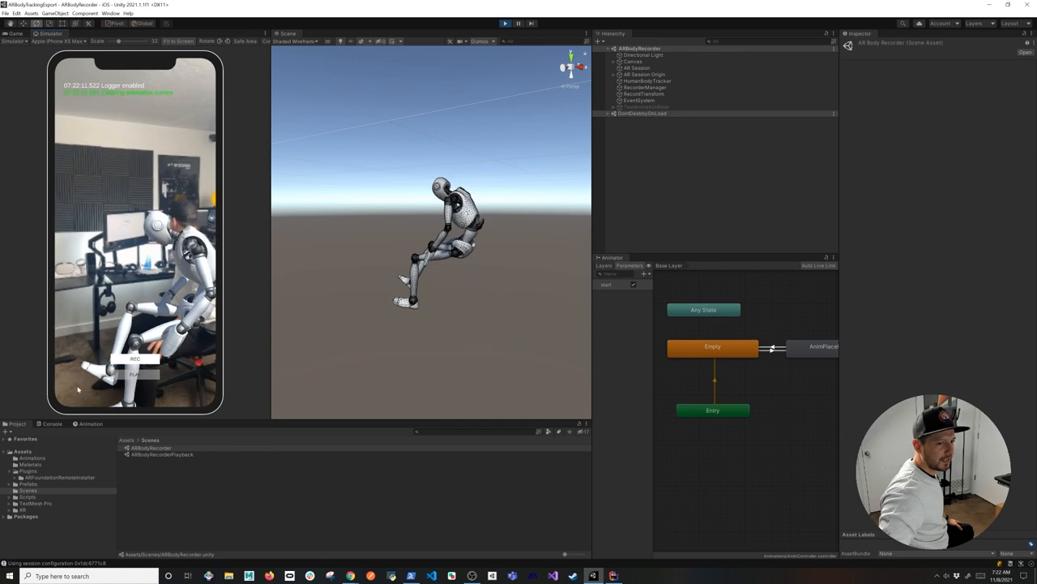
- Record a second body-tracking motion clip onto the robot with REC
click(135, 358)
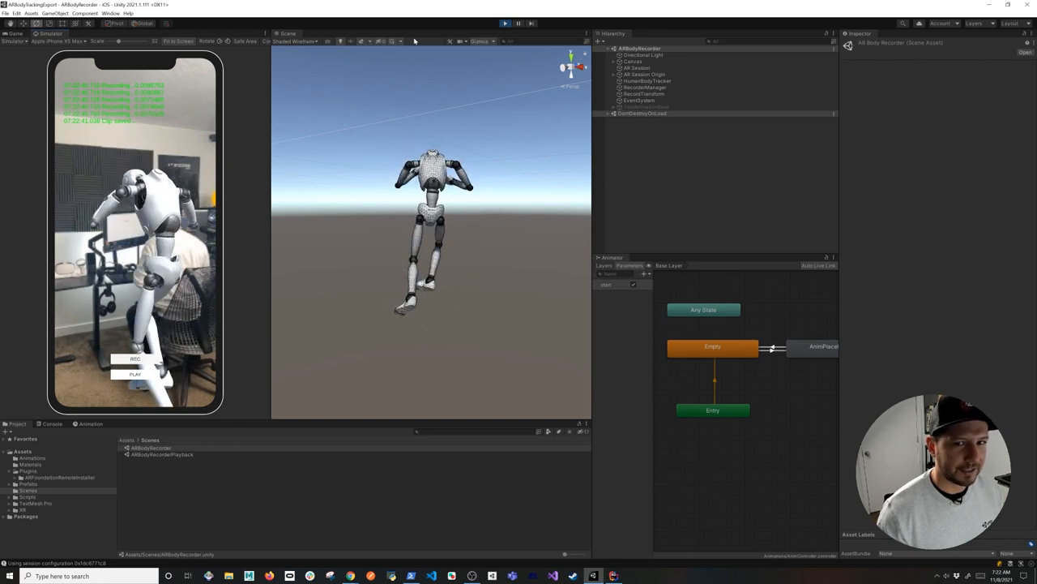
click(505, 23)
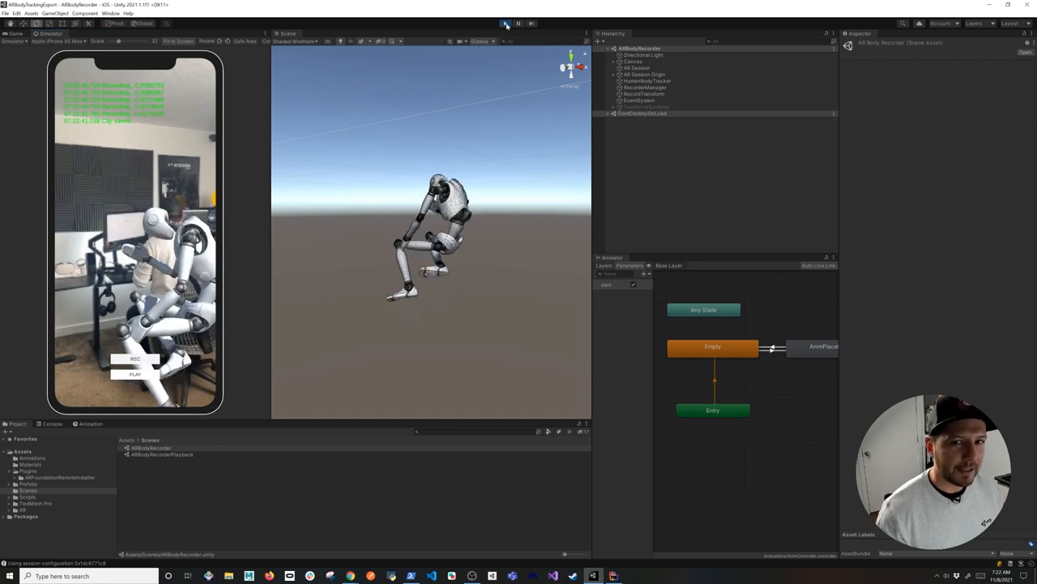
- Exit play mode, then check the AnimPlaceholder state and the new AnimPlaceholder 1 clip
click(505, 22)
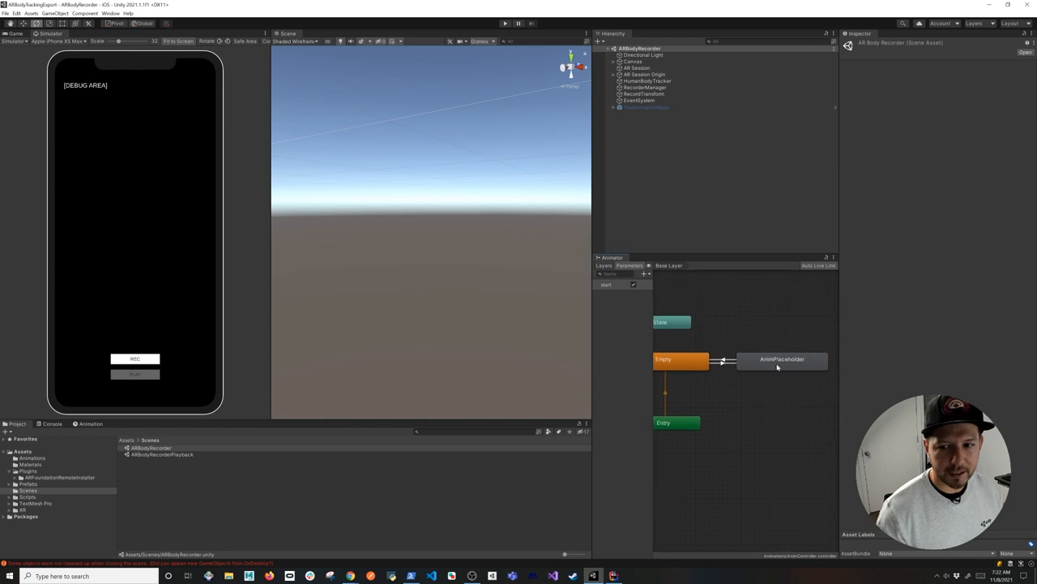
click(781, 358)
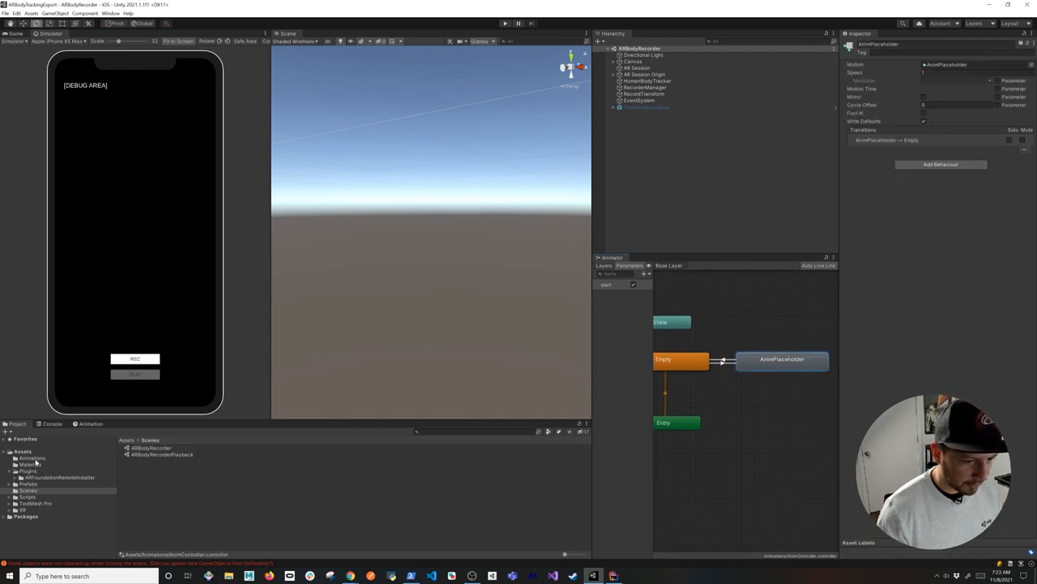
click(150, 454)
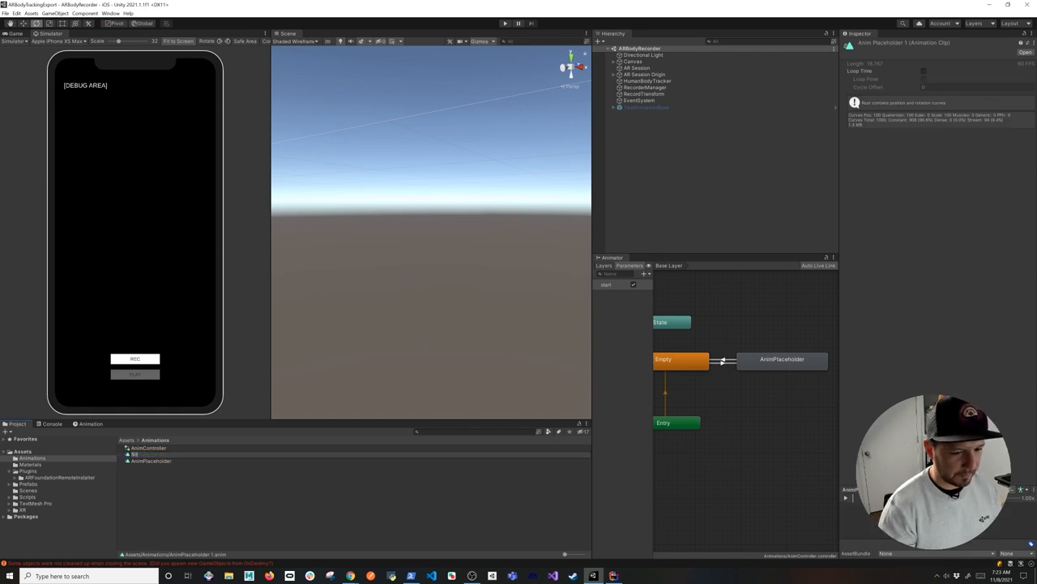
- Select the RecorderManager script in Assets/Scripts to view its code
click(150, 460)
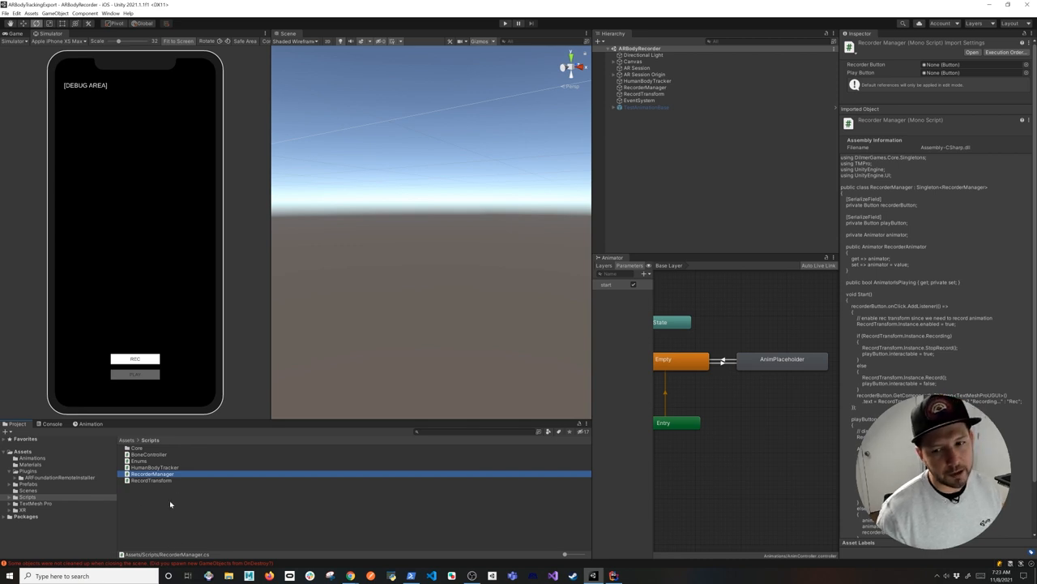
mouse_move(210, 536)
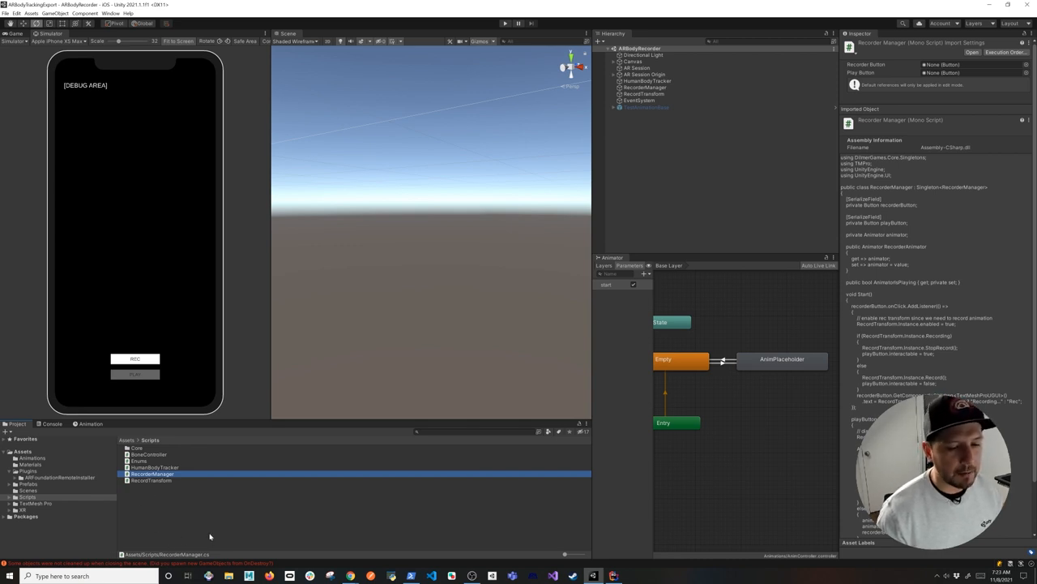